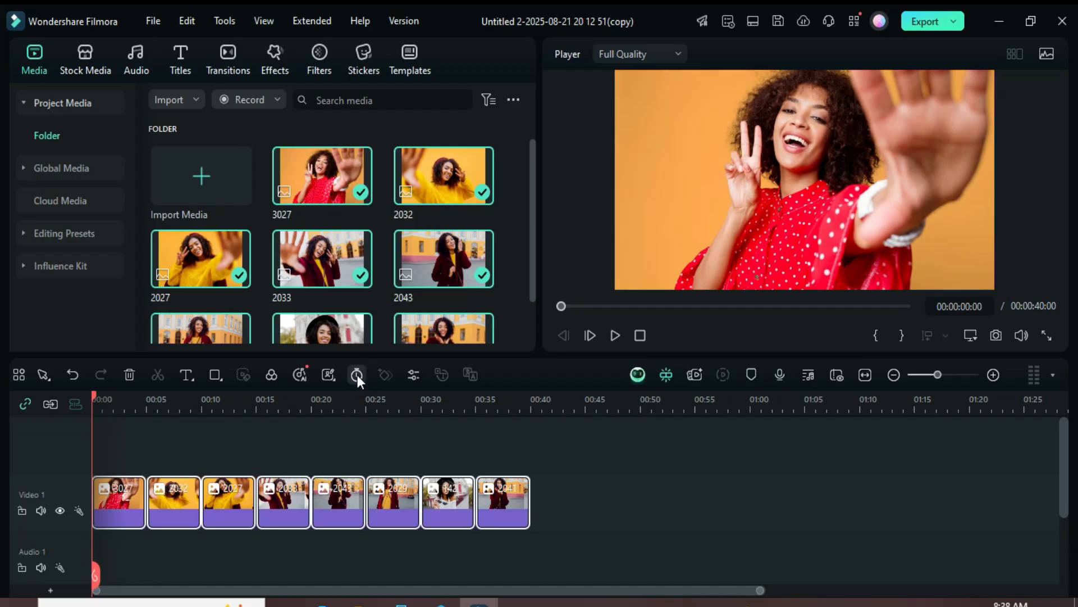
- Set every photo clip's duration to 00:00:03:00, making a 24-second slideshow
left_click(356, 374)
type("00:00:03:00")
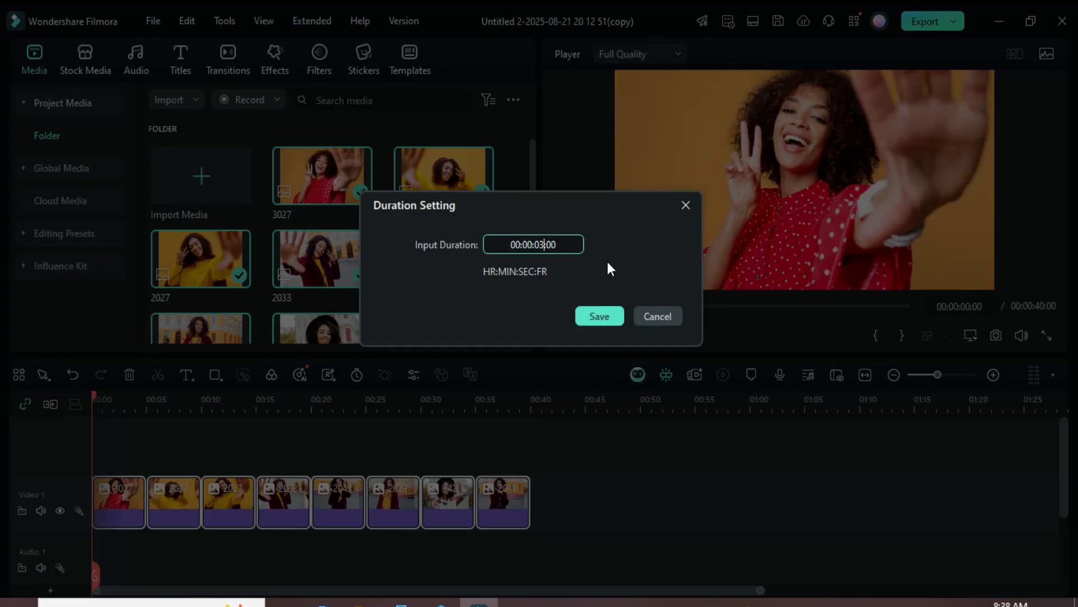
left_click(597, 316)
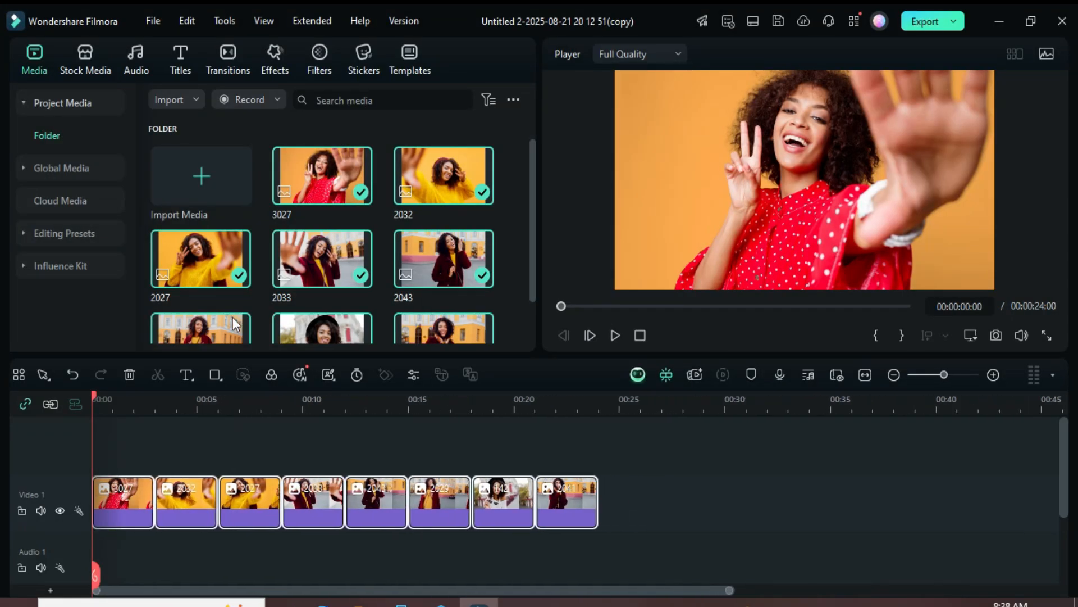
- Search transitions for 'photo switch left' and drop it between all photo clips
left_click(228, 59)
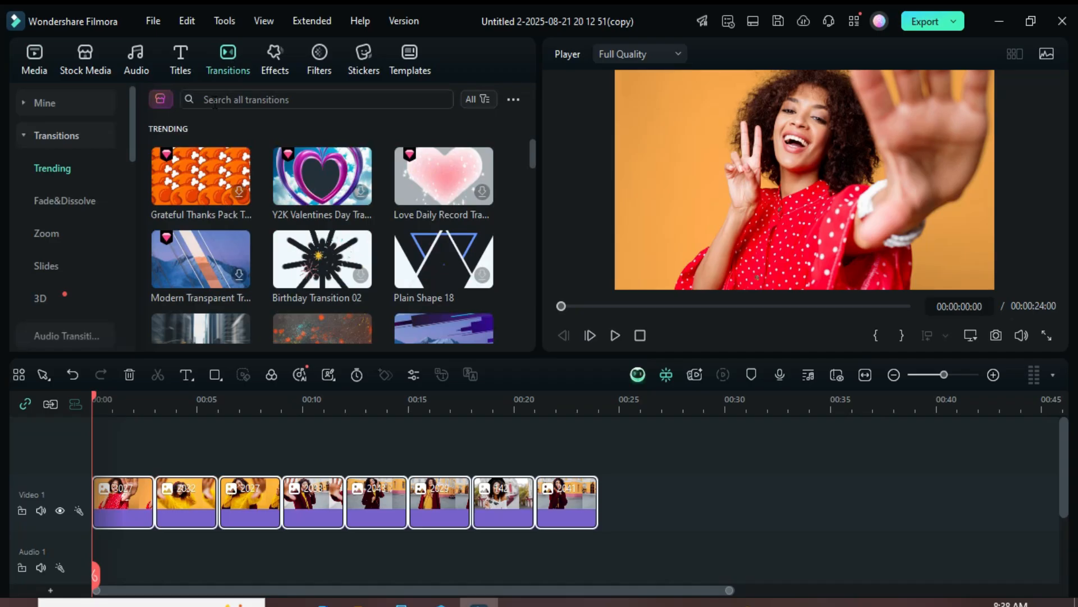
type("photo switch left")
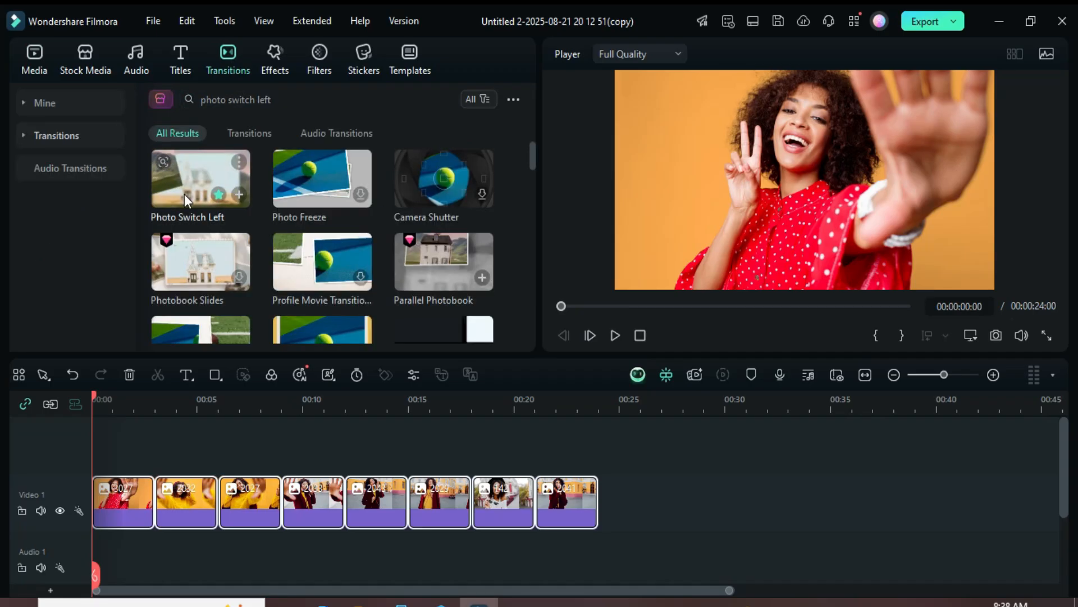
left_click_drag(200, 177, 221, 481)
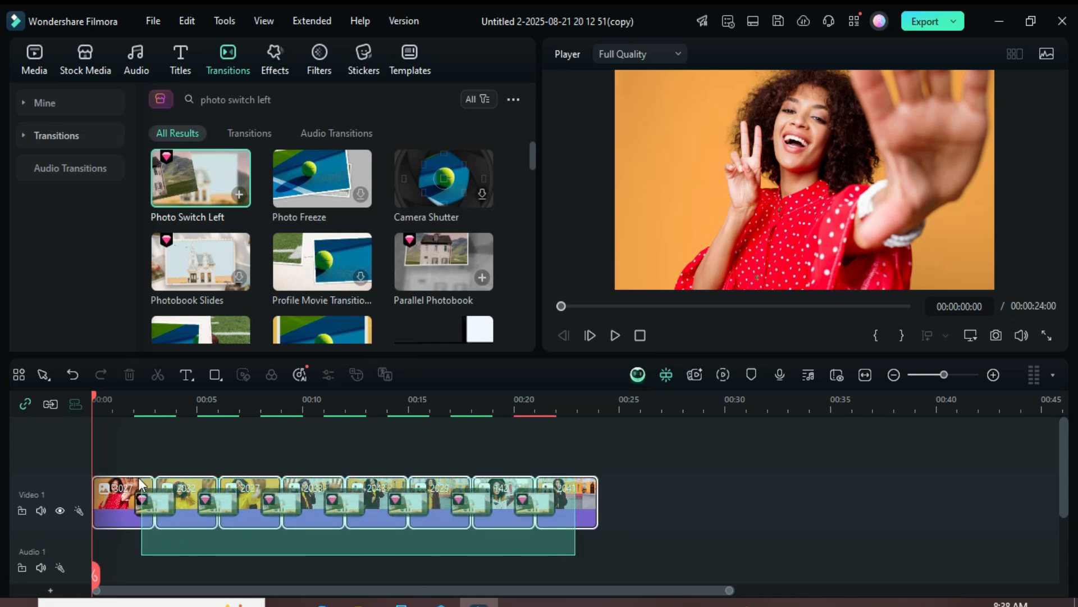
- Combine the photos into Compound Clip 1, duplicate it to a second track, and hide that copy
right_click(137, 500)
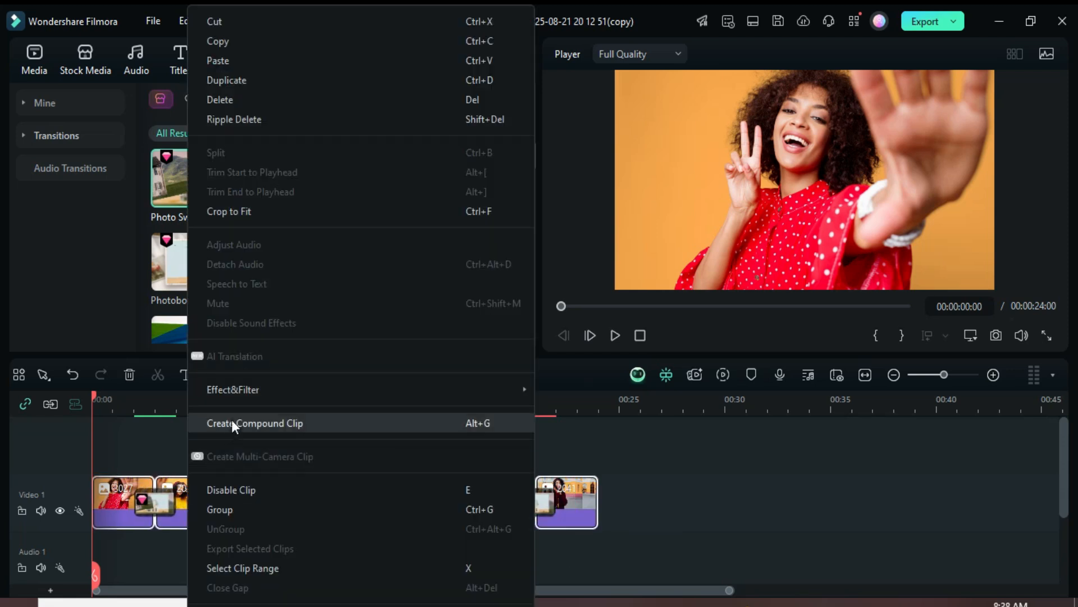
left_click(255, 423)
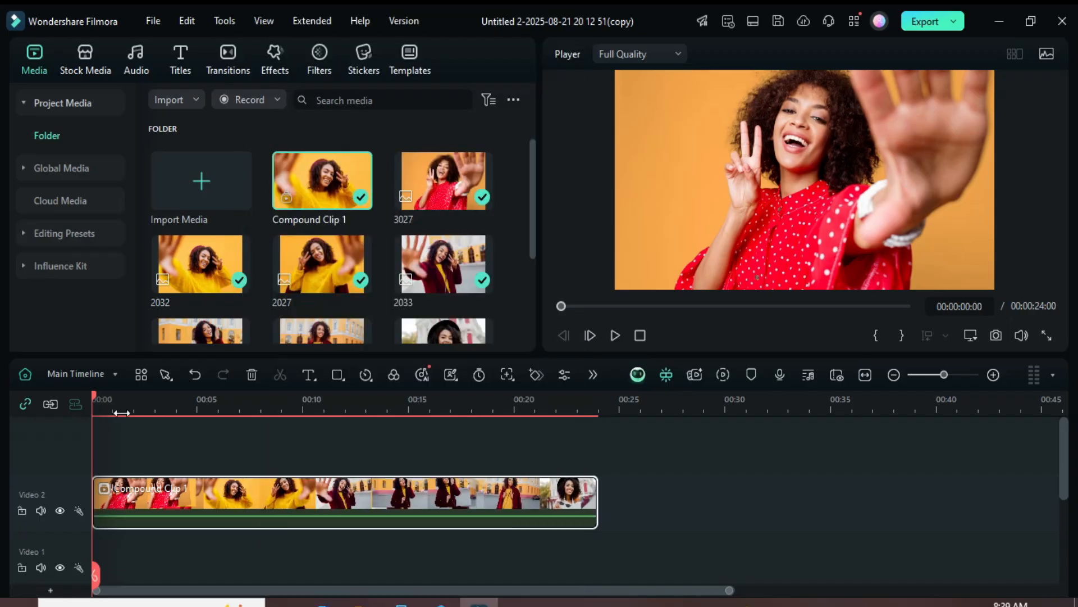
right_click(275, 500)
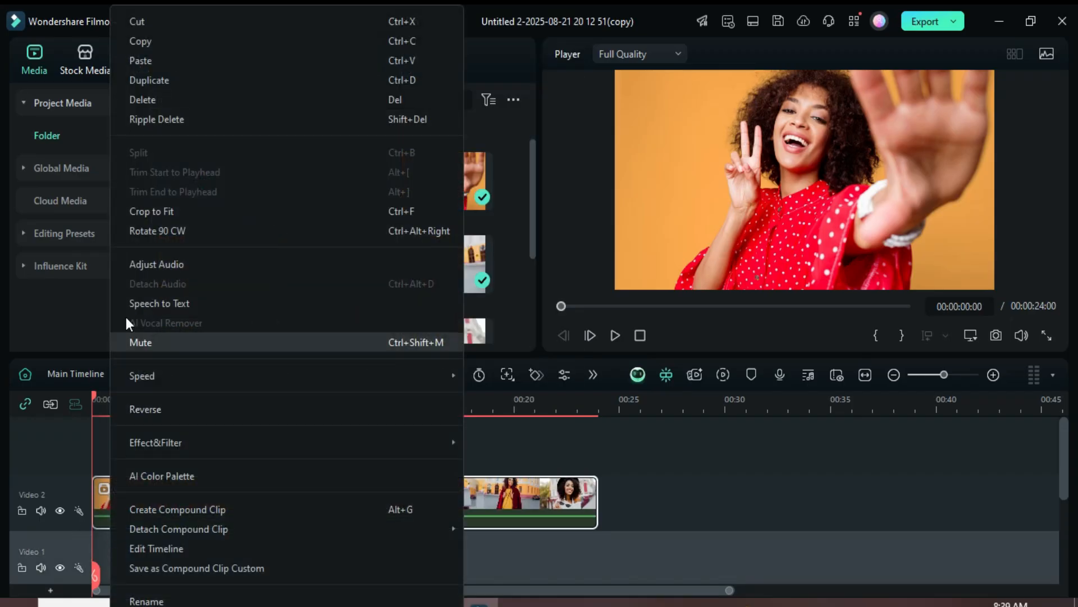
left_click(177, 509)
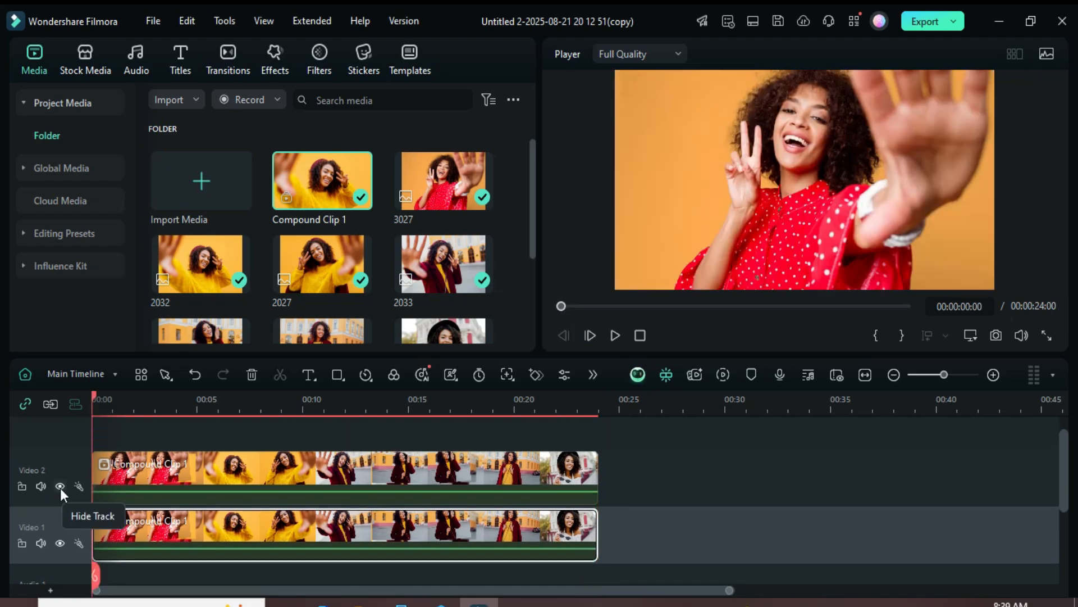
left_click(41, 487)
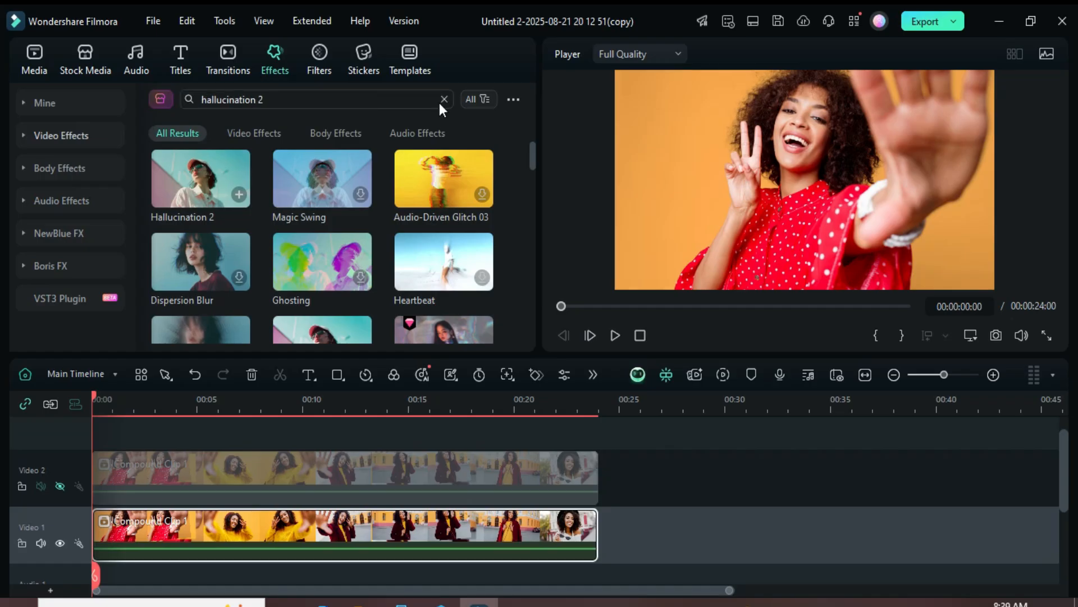
- Apply Hallucination 2 to the lower compound clip and reveal the upper copy
left_click(445, 100)
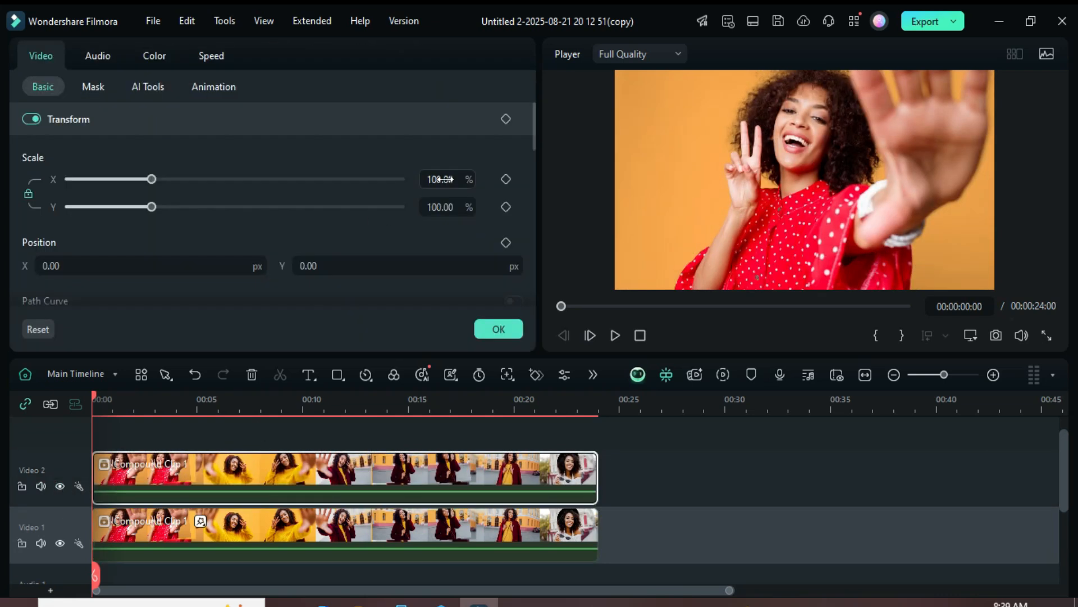
- Set the upper compound clip's Transform Scale to 65% and add the Border effect
type("65")
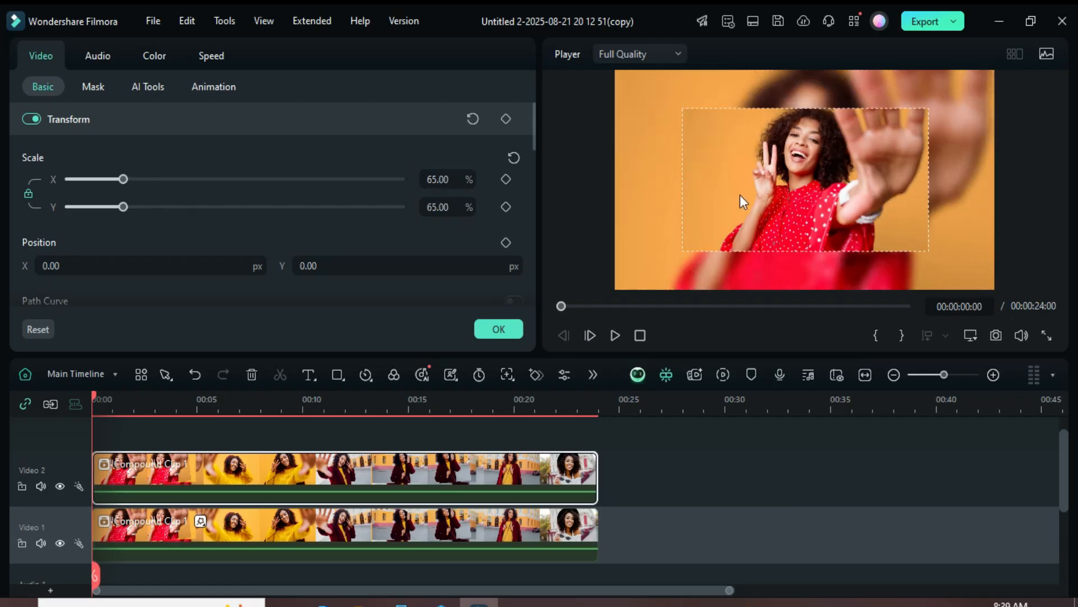
left_click(274, 59)
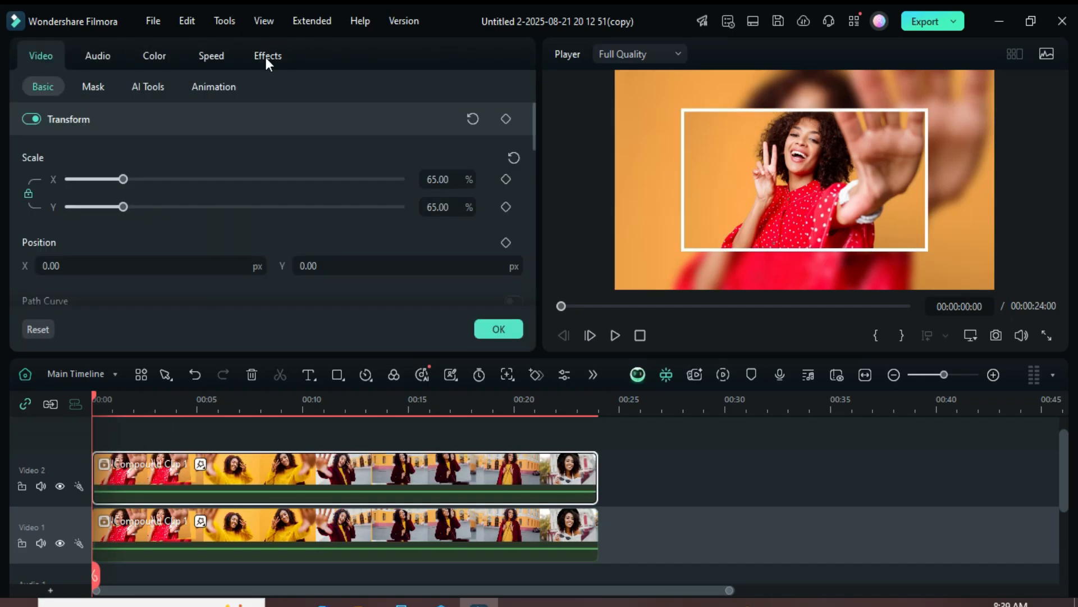
- Give the border a pink-to-white gradient with size 5 and blur 1
left_click(267, 56)
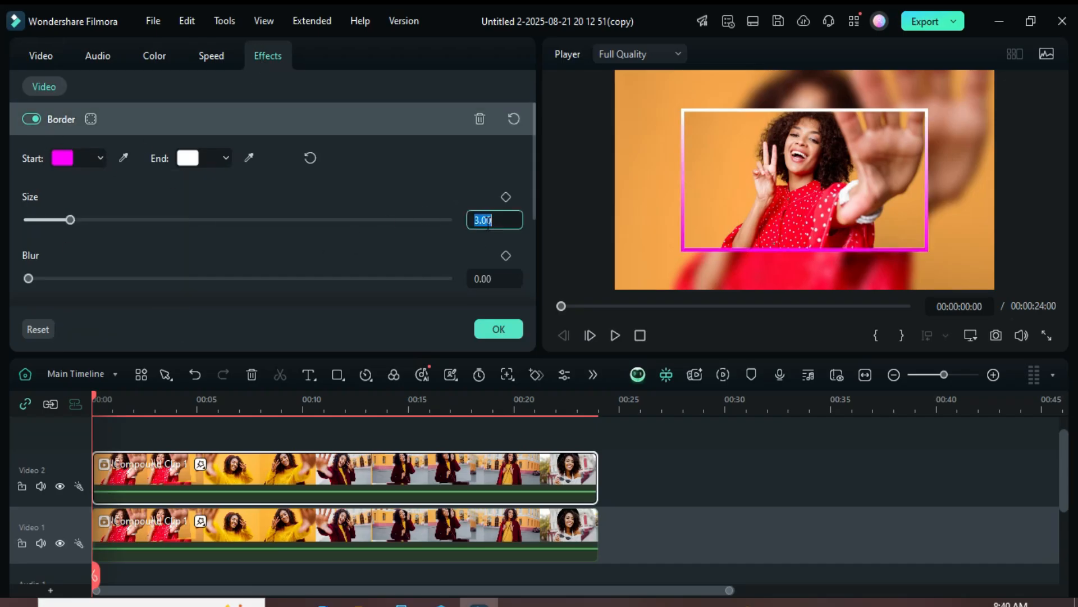
left_click_drag(68, 220, 98, 220)
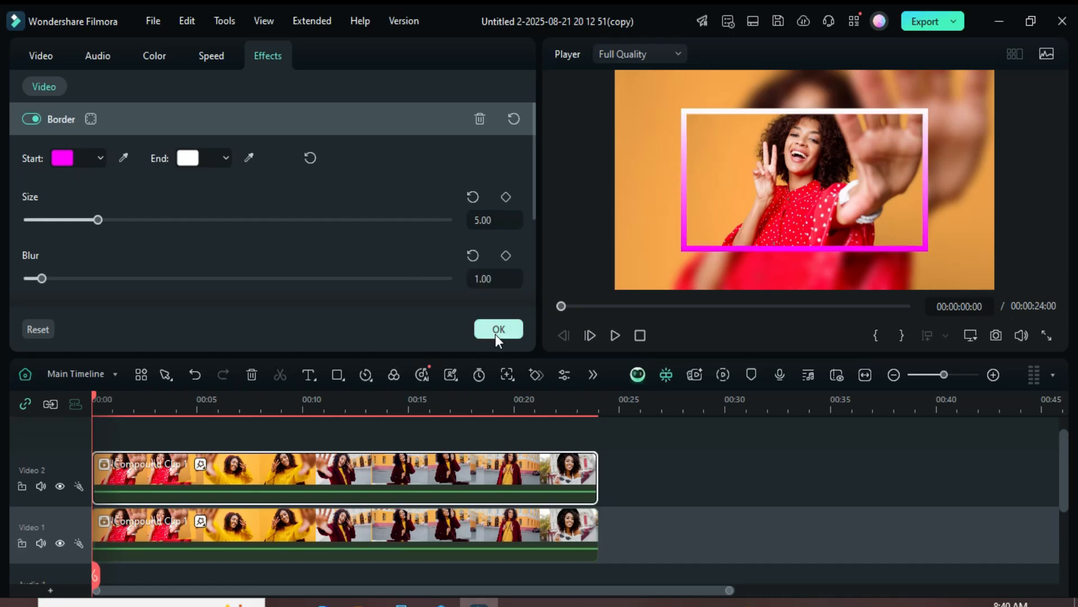
left_click(499, 328)
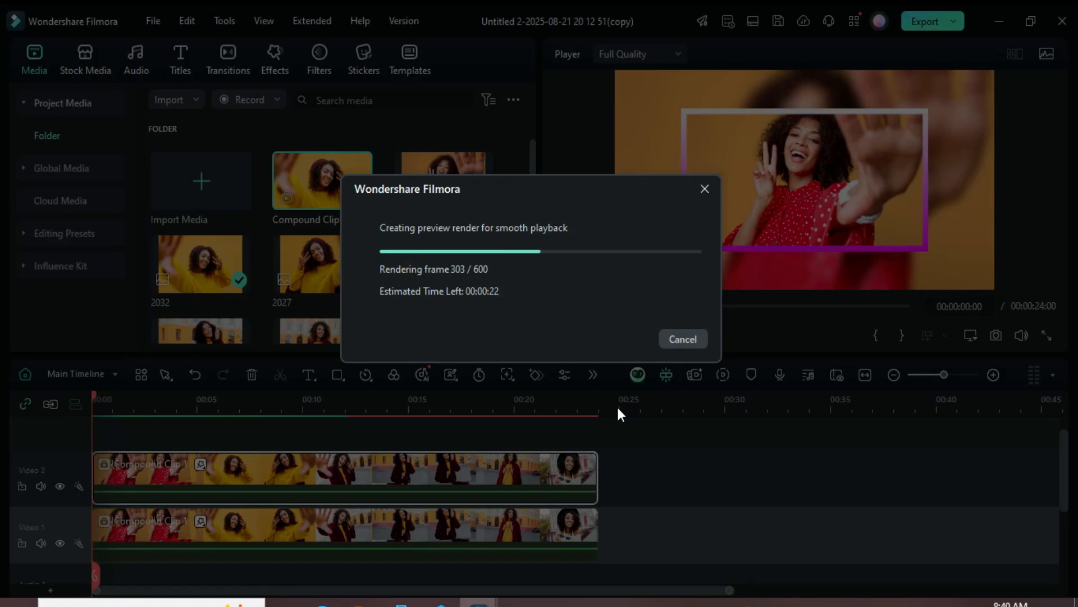
- Play, then stop, a preview of the bordered slideshow
left_click(683, 338)
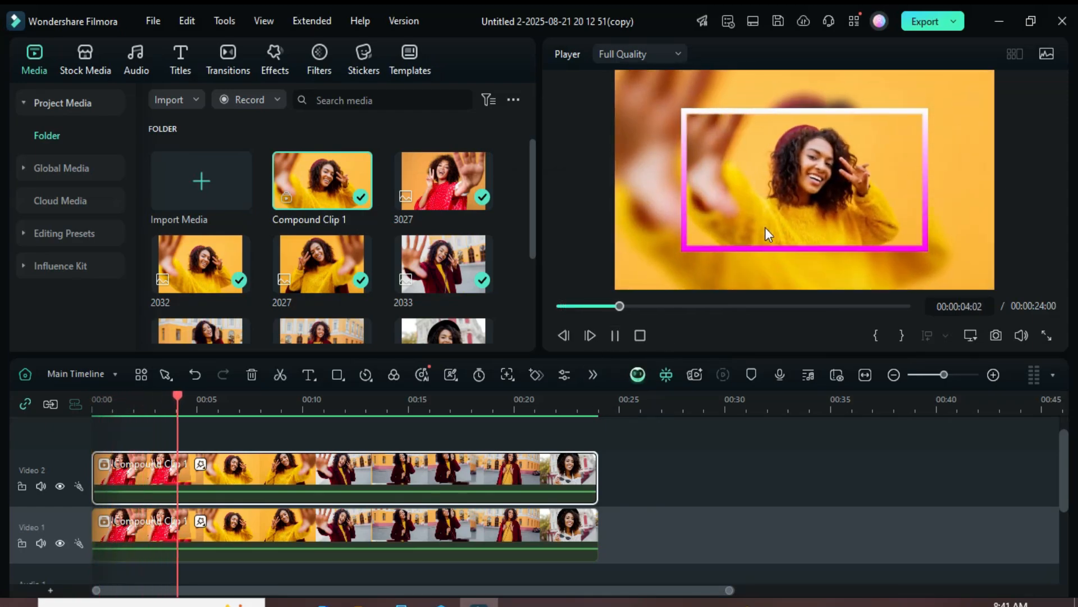
left_click(614, 336)
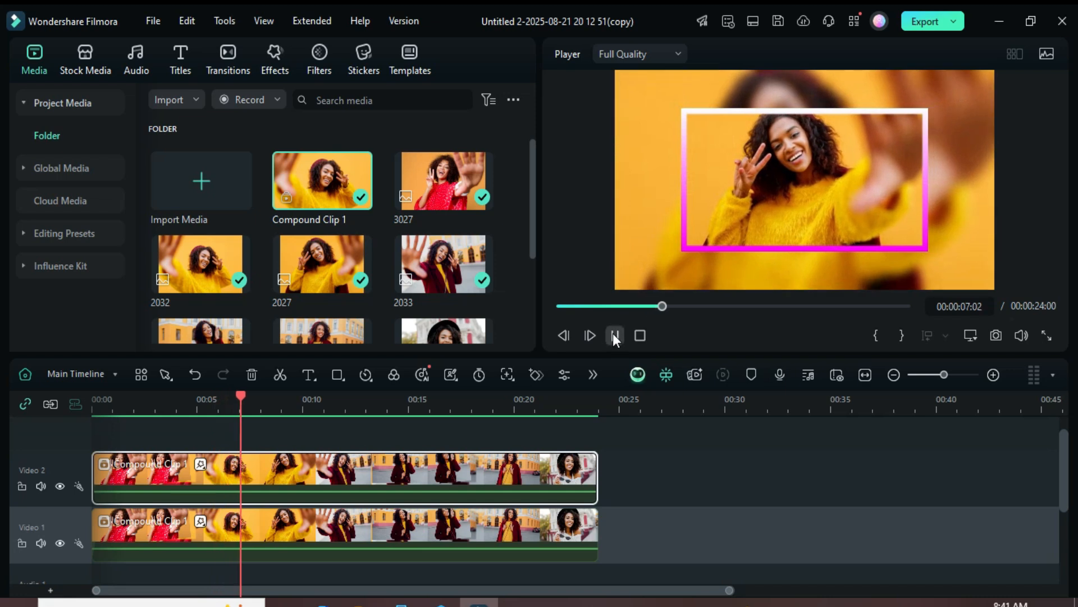
left_click(363, 59)
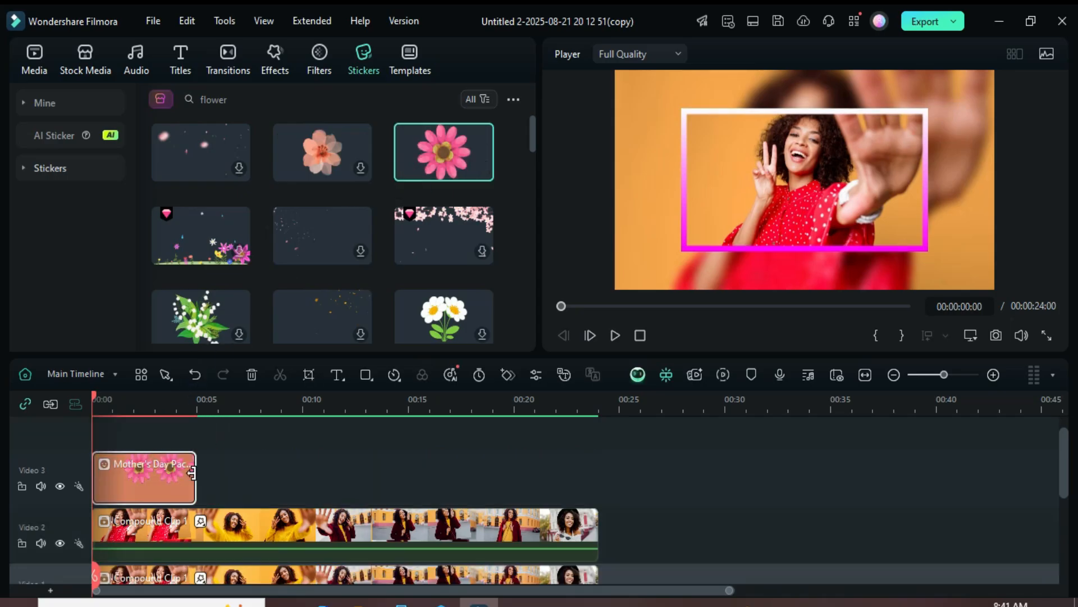
- Stretch the flower sticker across the slideshow and keyframe its position, from X 624 to X 609
left_click_drag(195, 477, 599, 477)
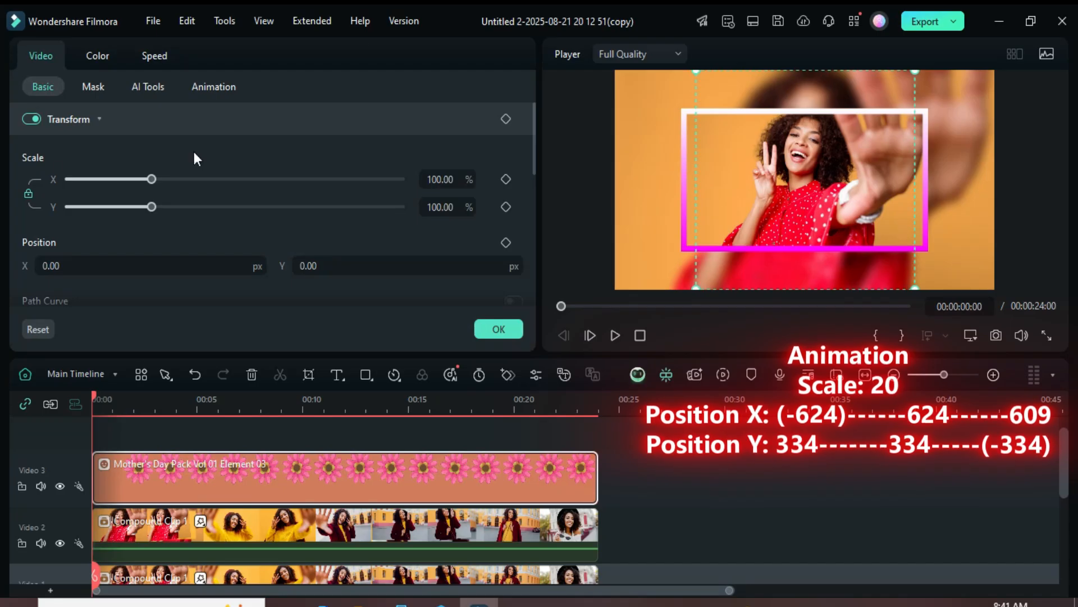
left_click(440, 178)
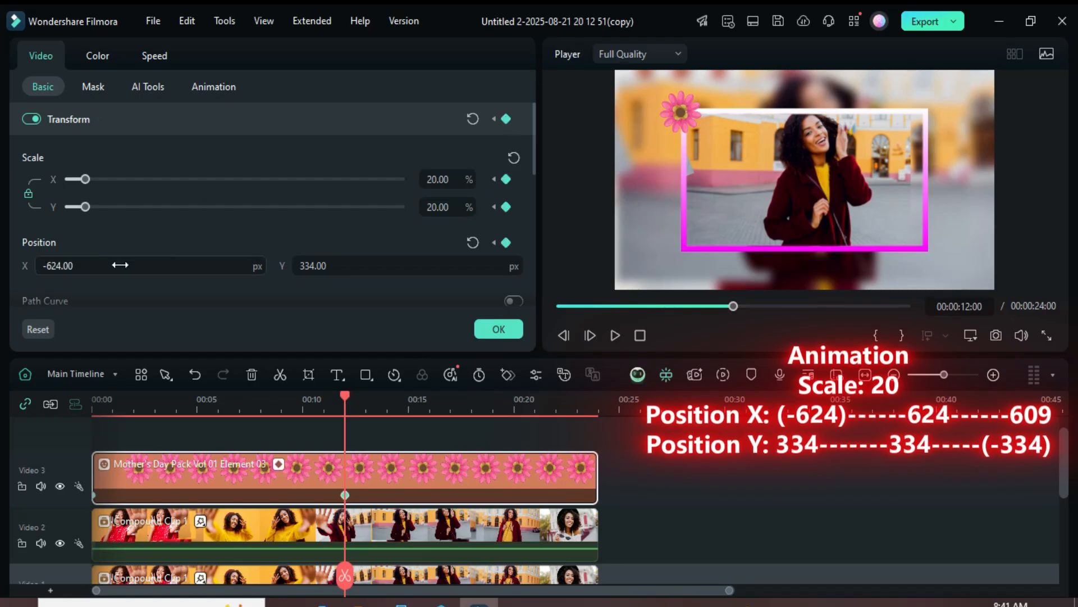
type("624.00")
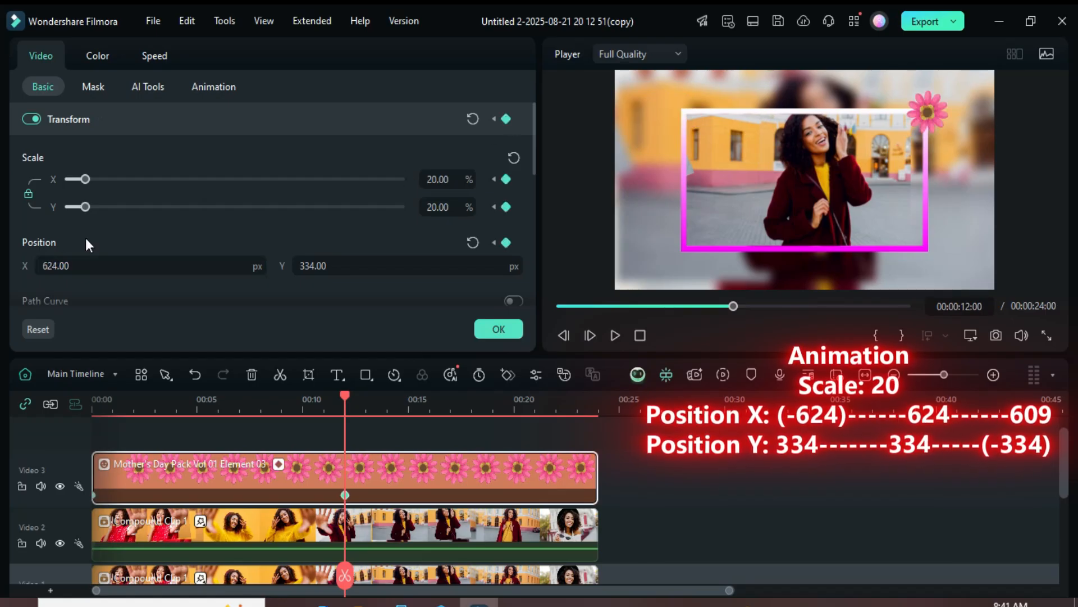
left_click(405, 266)
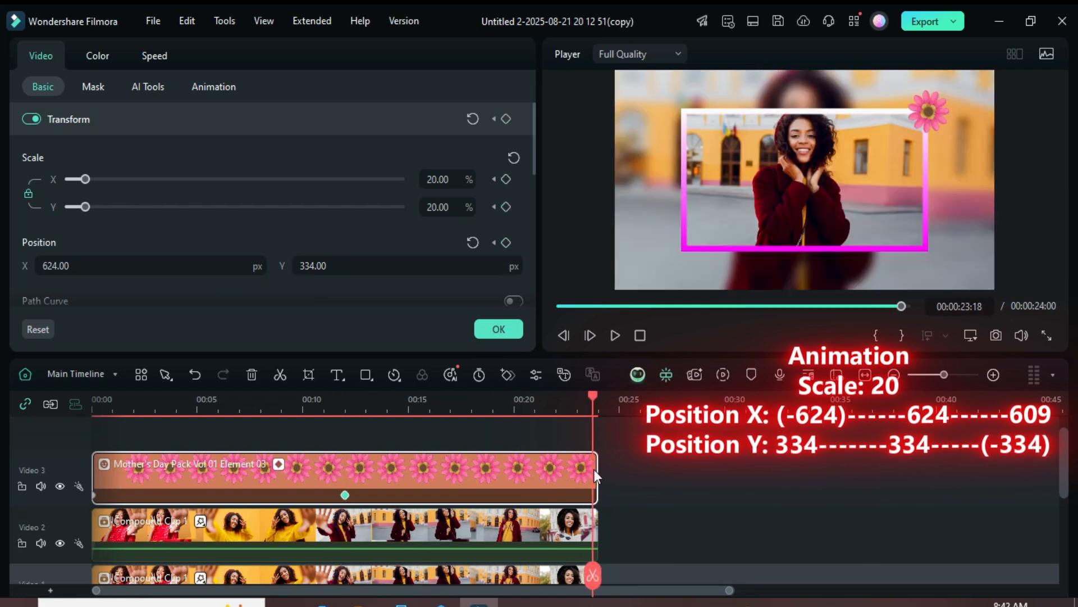
left_click(505, 118)
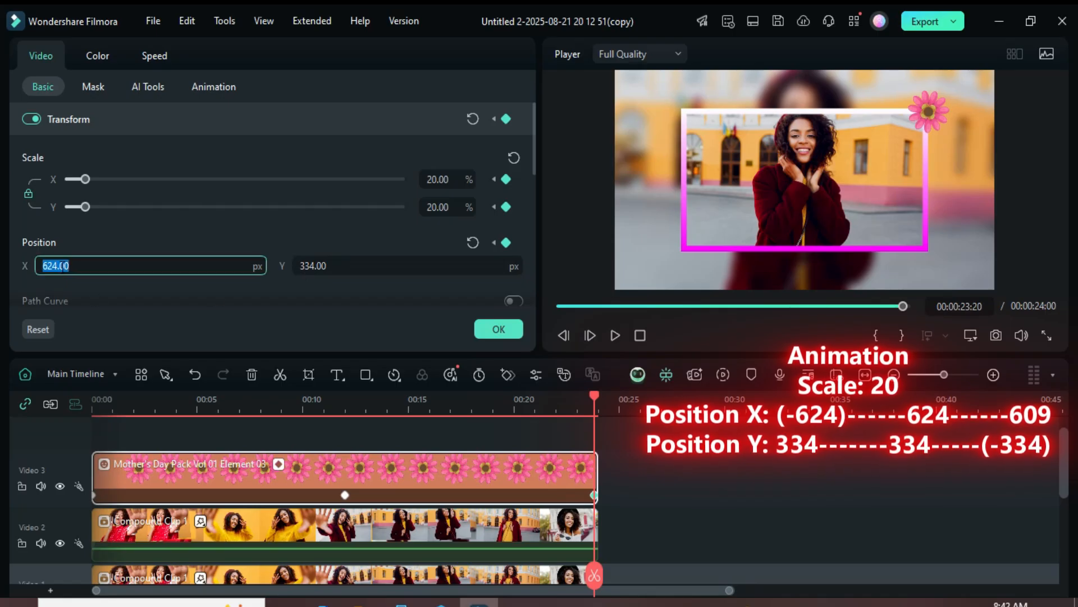
type("609.00")
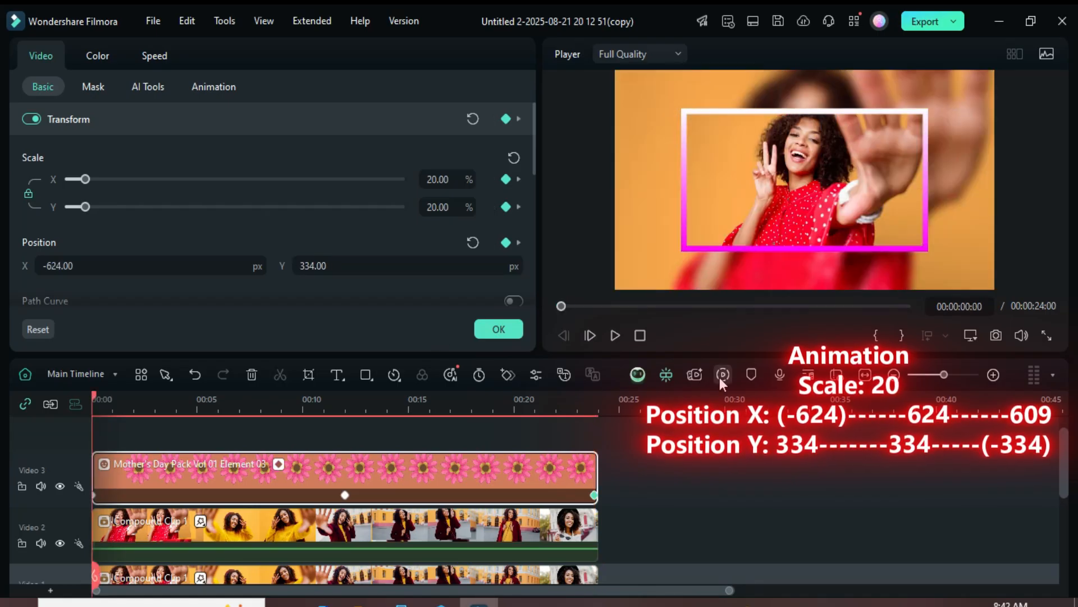
- Play the sliding flower animation, then go back to the 'flower' sticker results
left_click(615, 336)
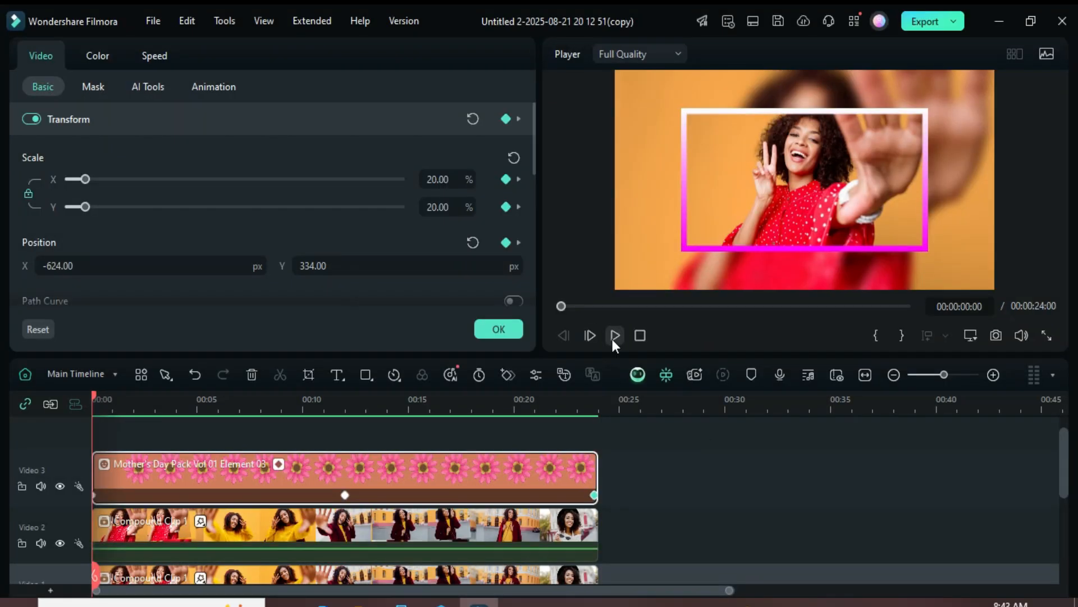
left_click(614, 336)
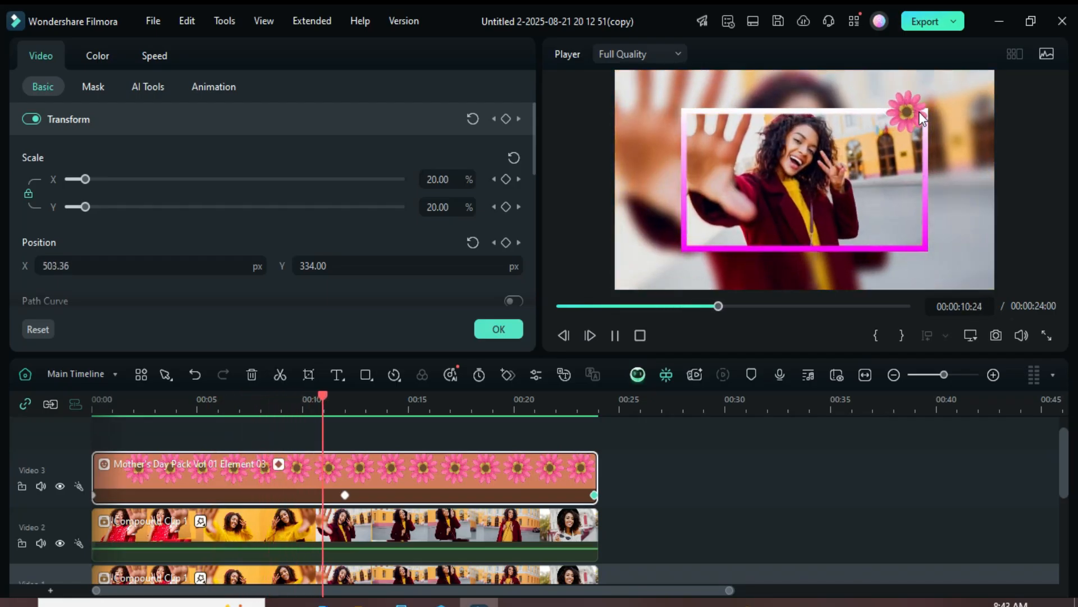
left_click(385, 396)
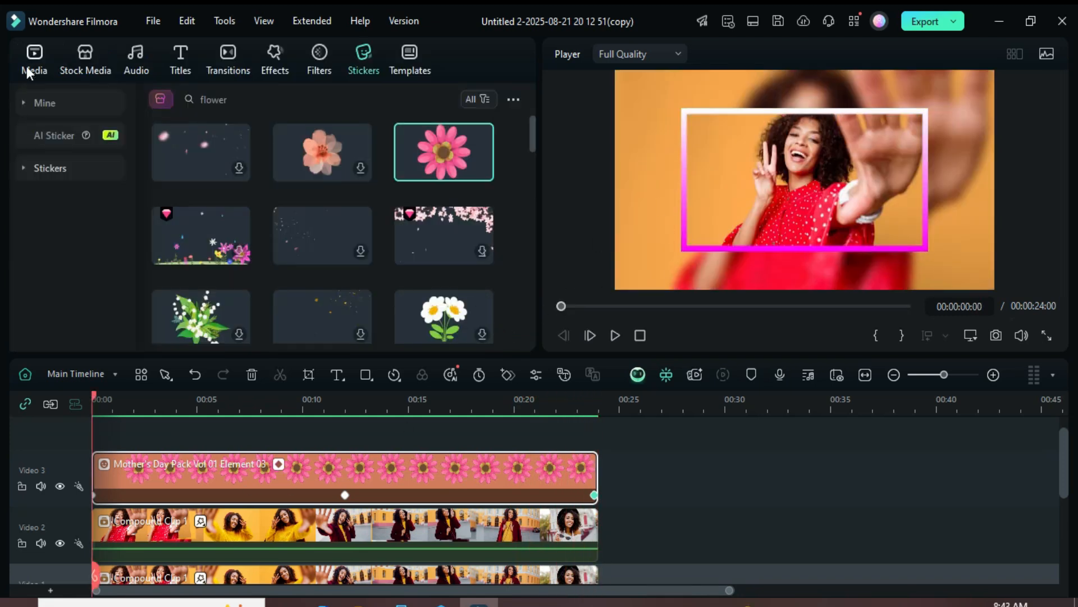
- Copy the flower sticker and set its starting Y position to -334
left_click(33, 60)
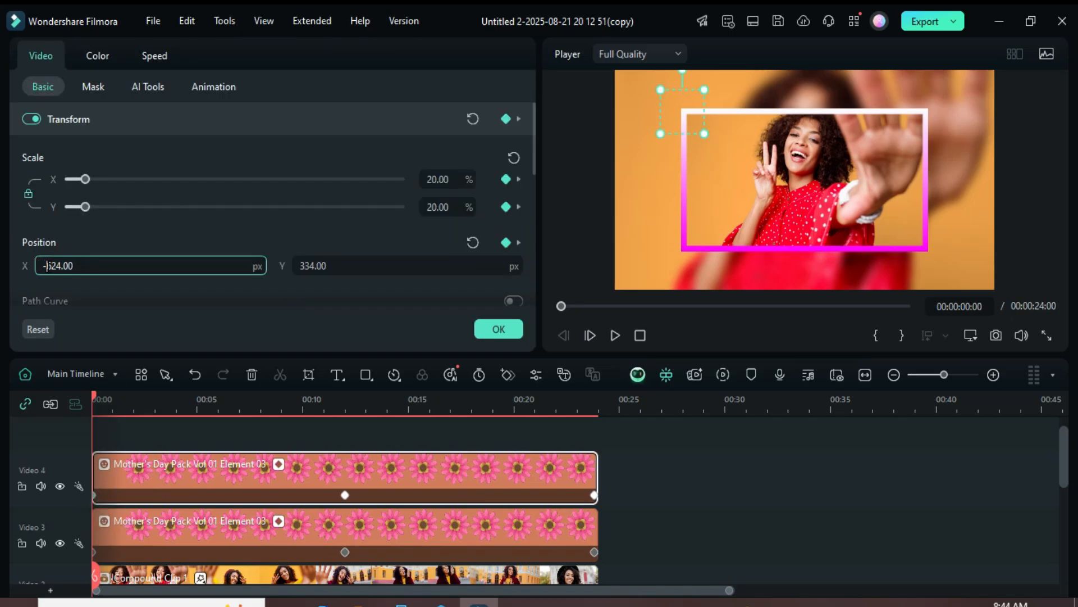
left_click(405, 266)
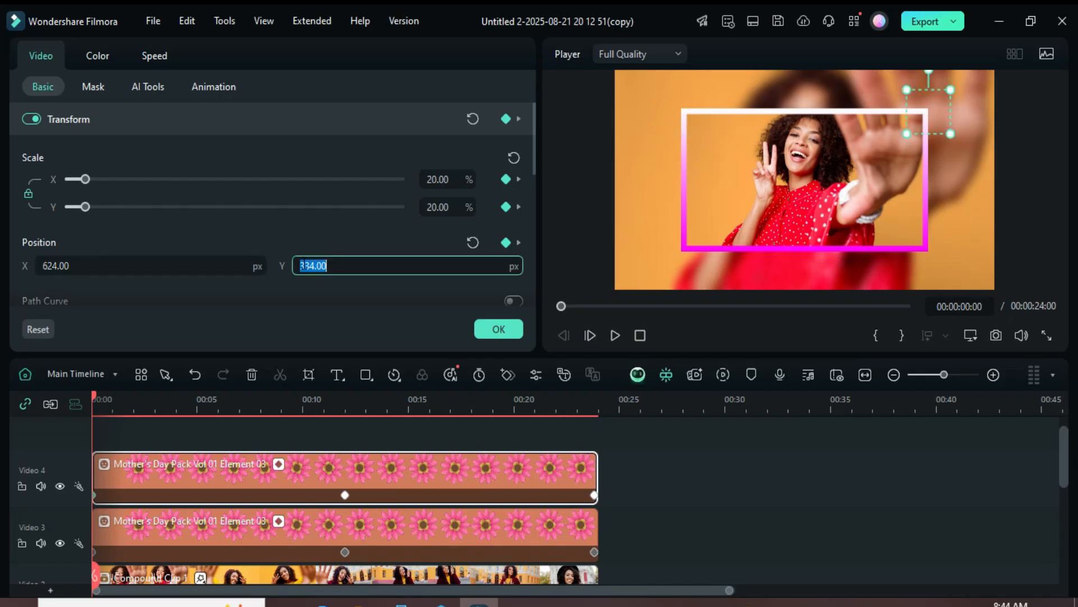
type("-334.00")
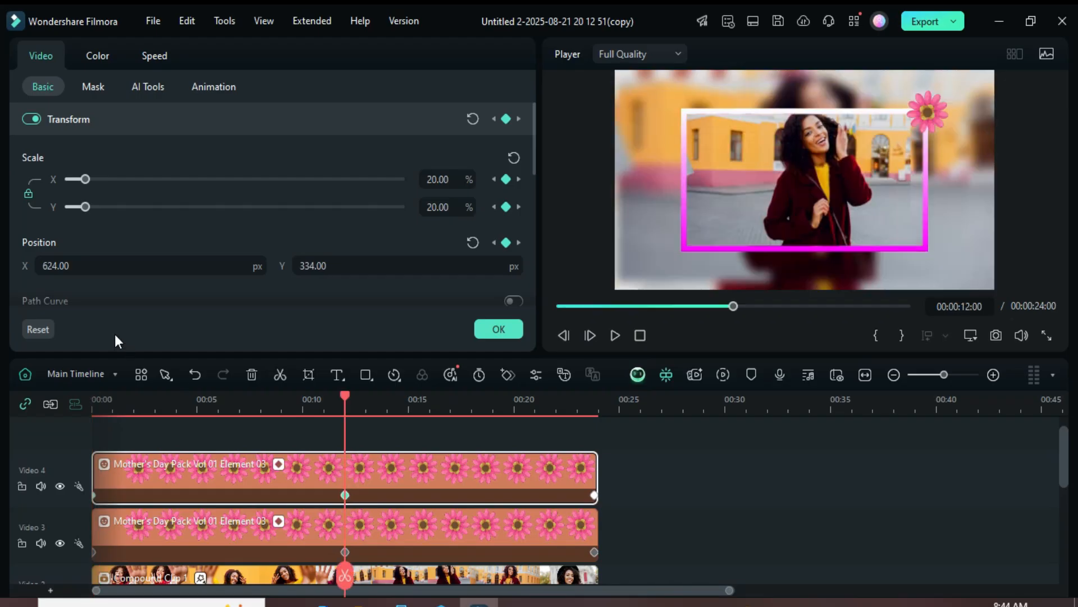
- Set the middle keyframe to X -624, Y -334 and the final keyframe to Y 334
left_click(149, 266)
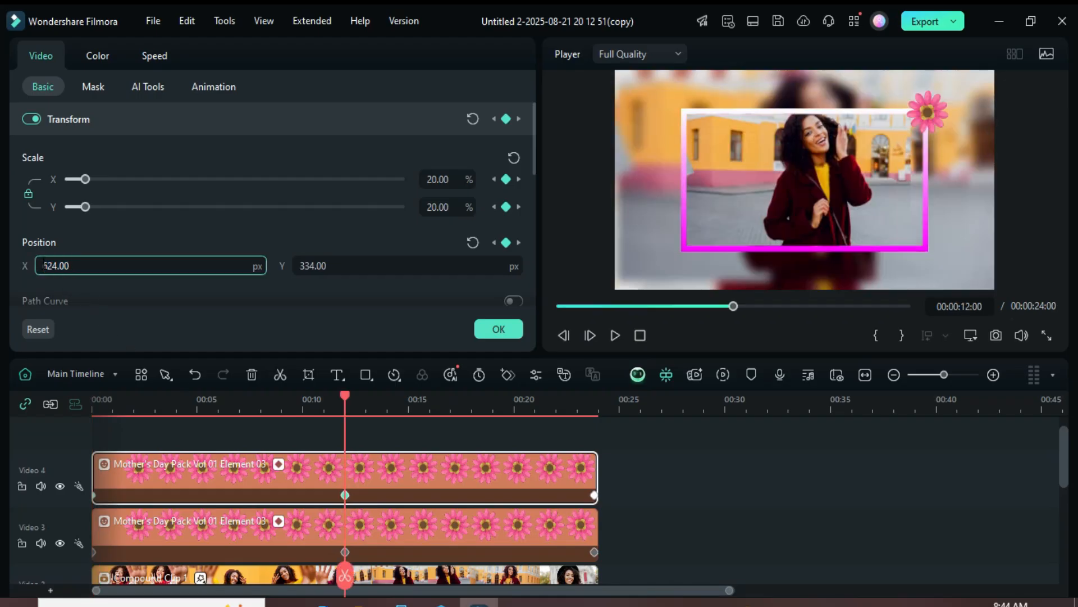
type("-624.00")
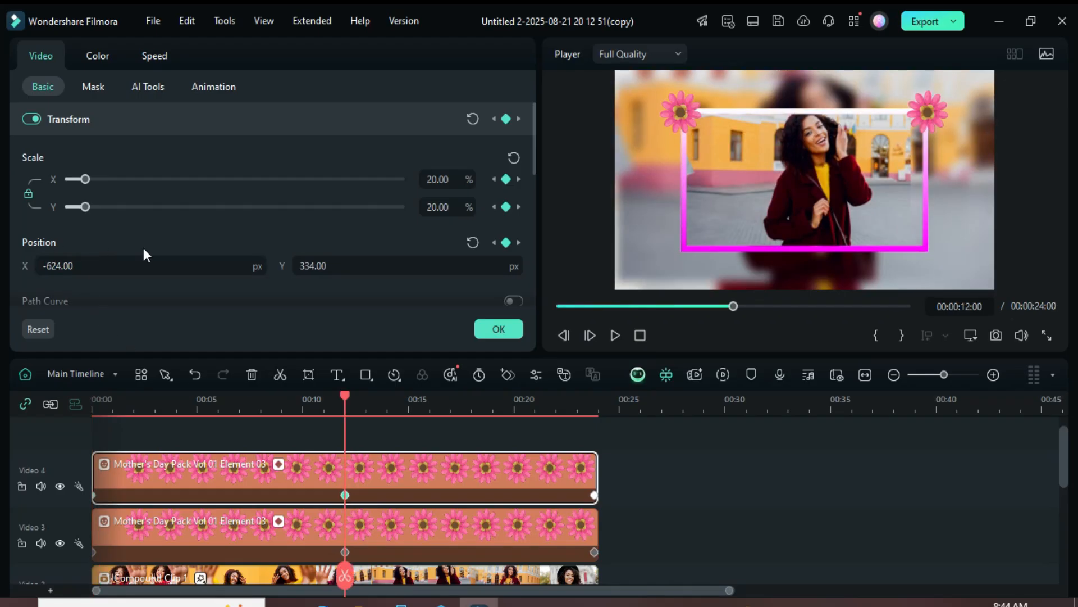
left_click(406, 266)
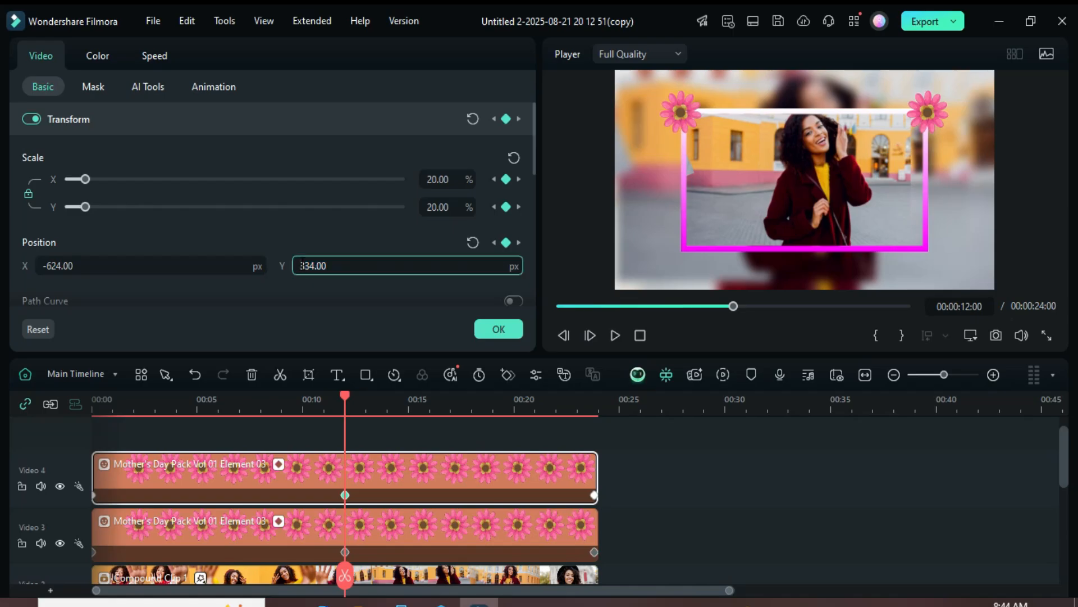
type("-334.00")
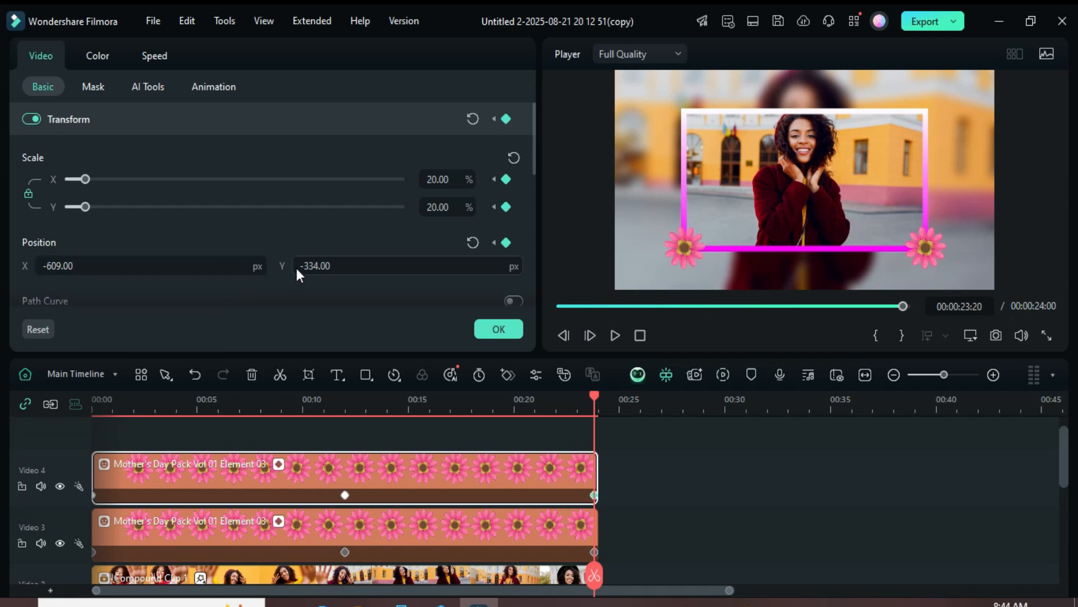
left_click(406, 266)
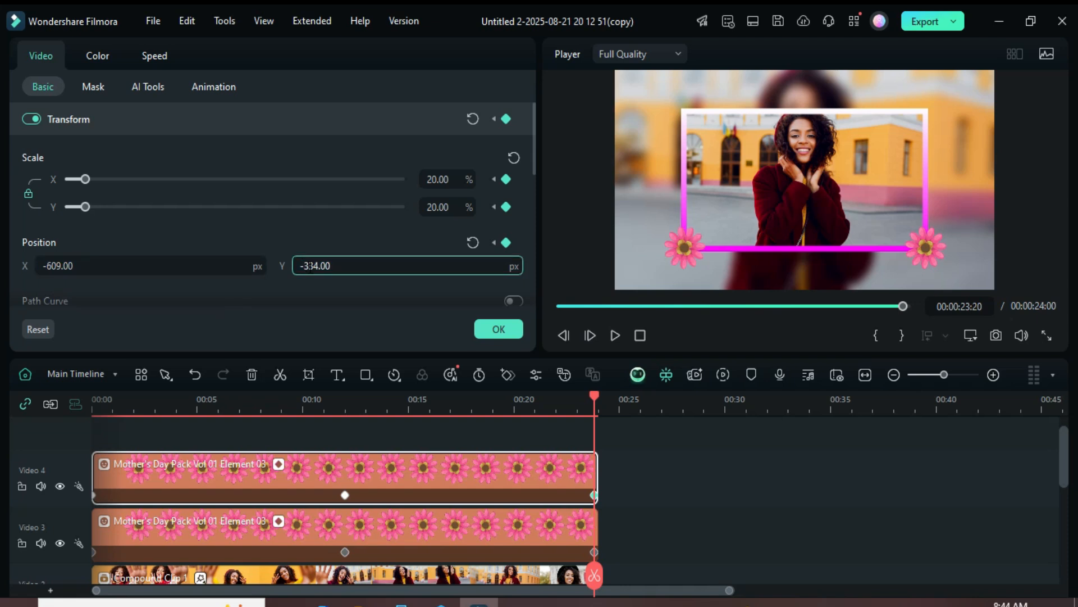
type("334.00")
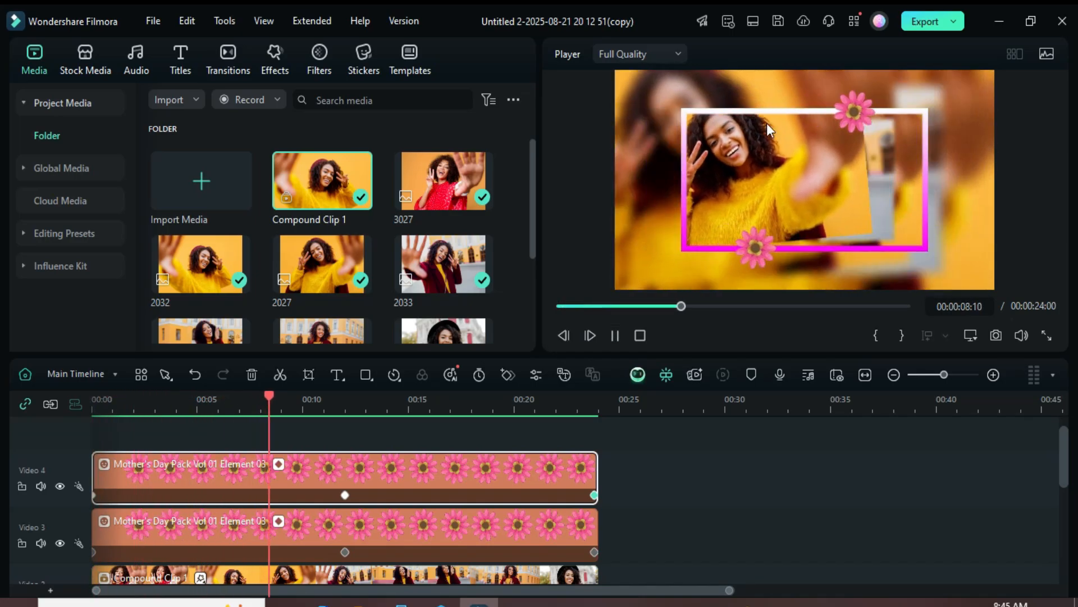
- Scroll the timeline to the sticker tracks to free up Video 3
left_click(352, 399)
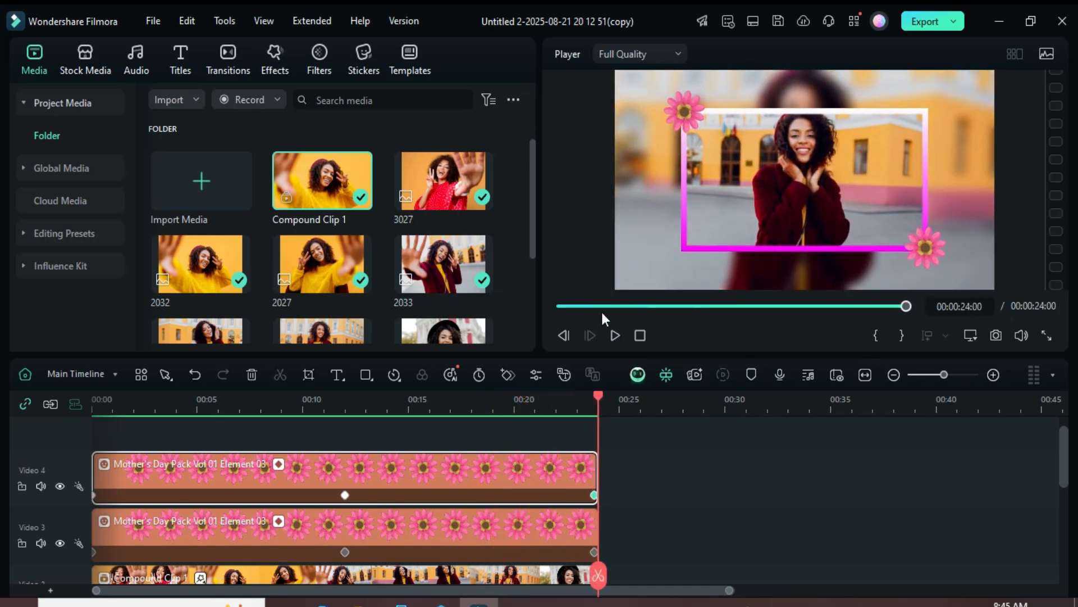
scroll("down", 3)
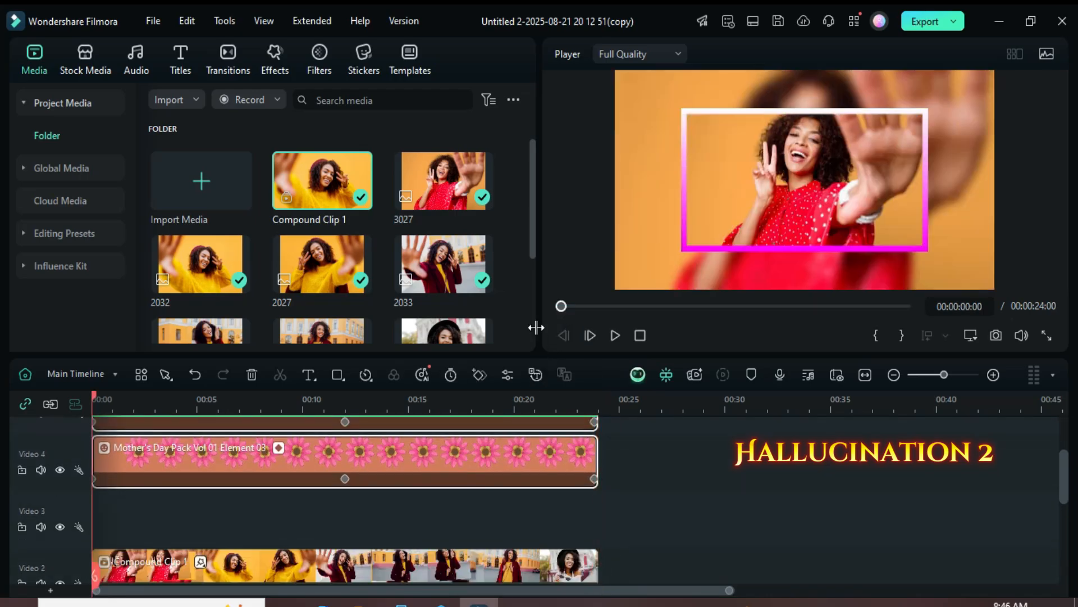
- Place Colorful Lighting Flares Overlay 08 across the whole slideshow on a new track, then search 'light leak 4'
left_click(274, 61)
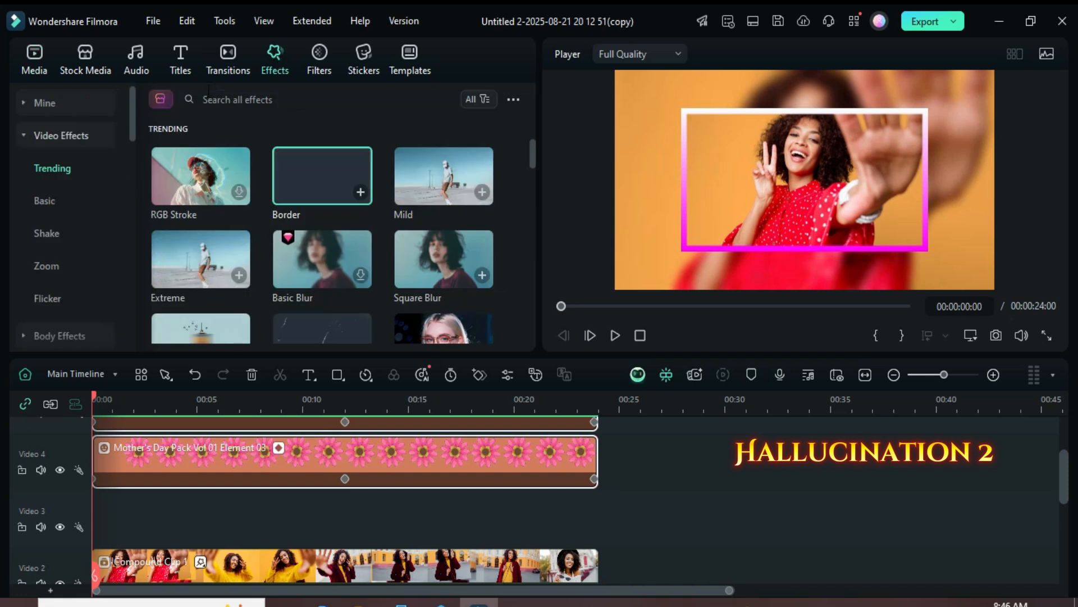
type("hallucination 2")
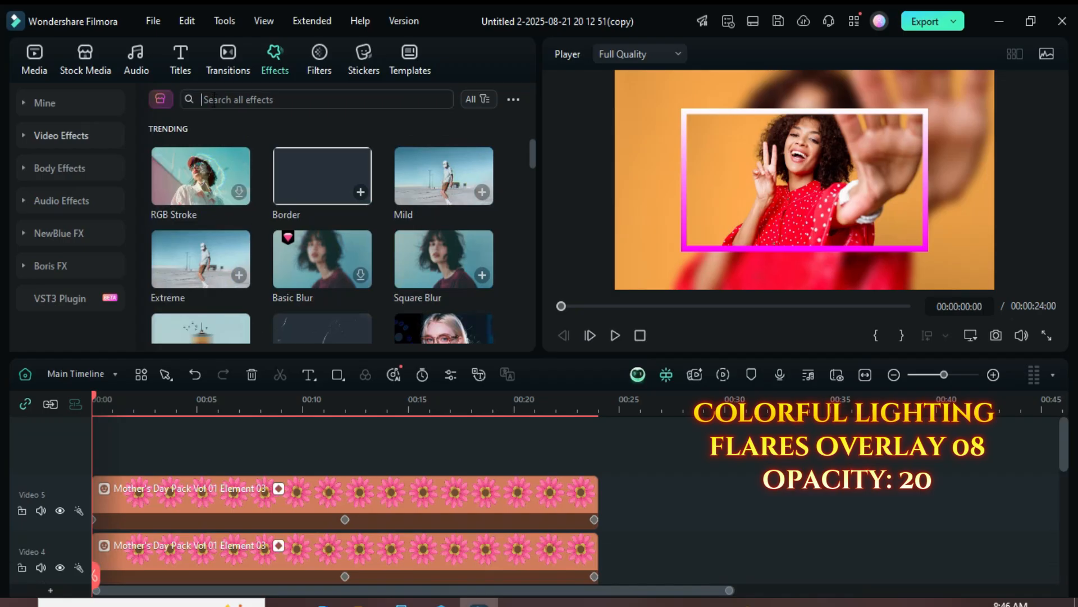
left_click(316, 99)
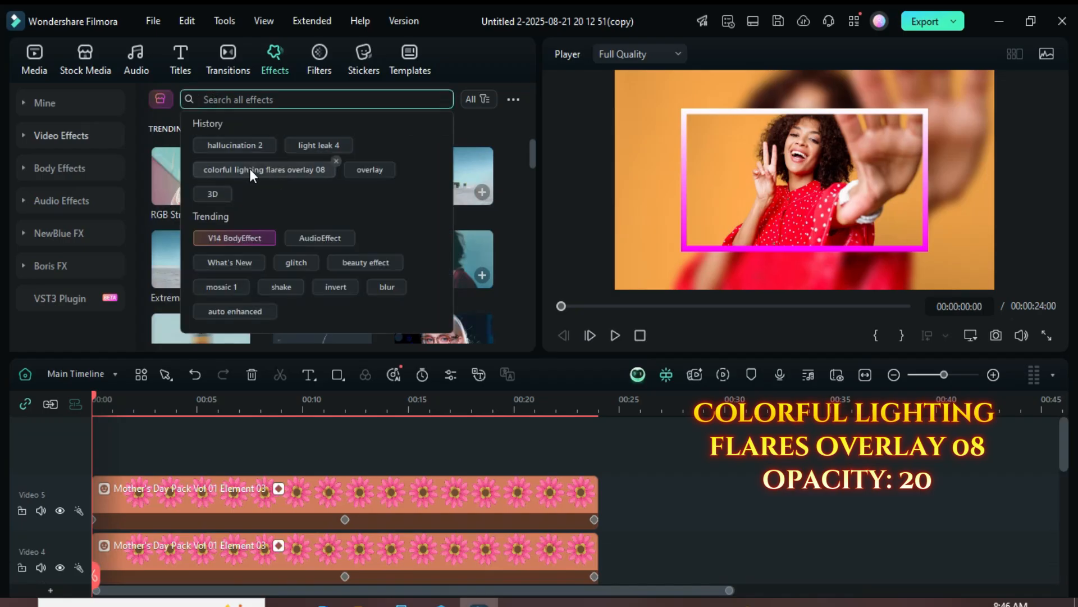
left_click(263, 169)
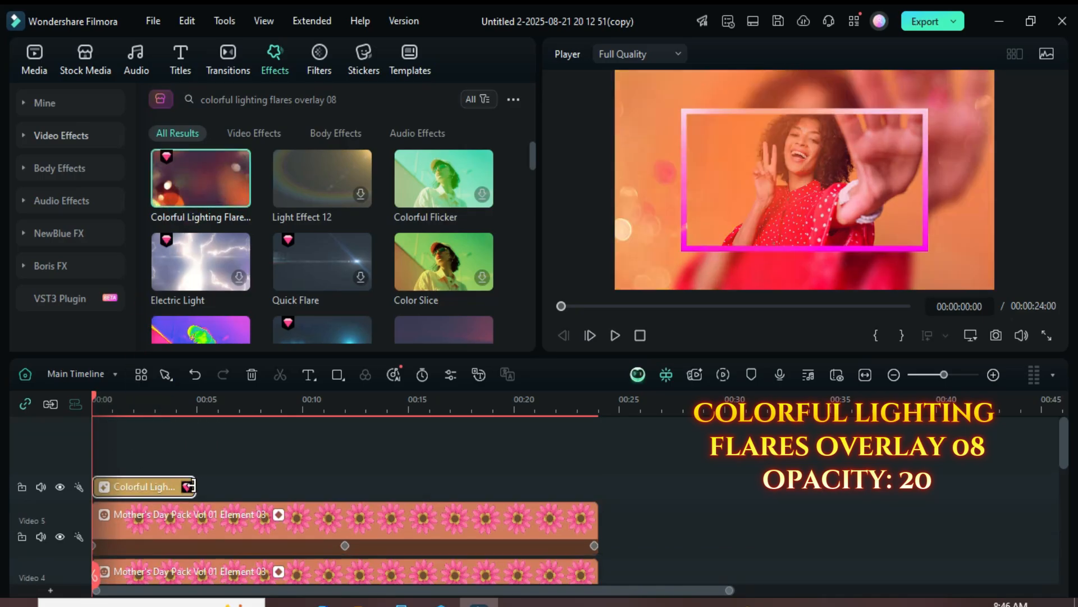
left_click(172, 487)
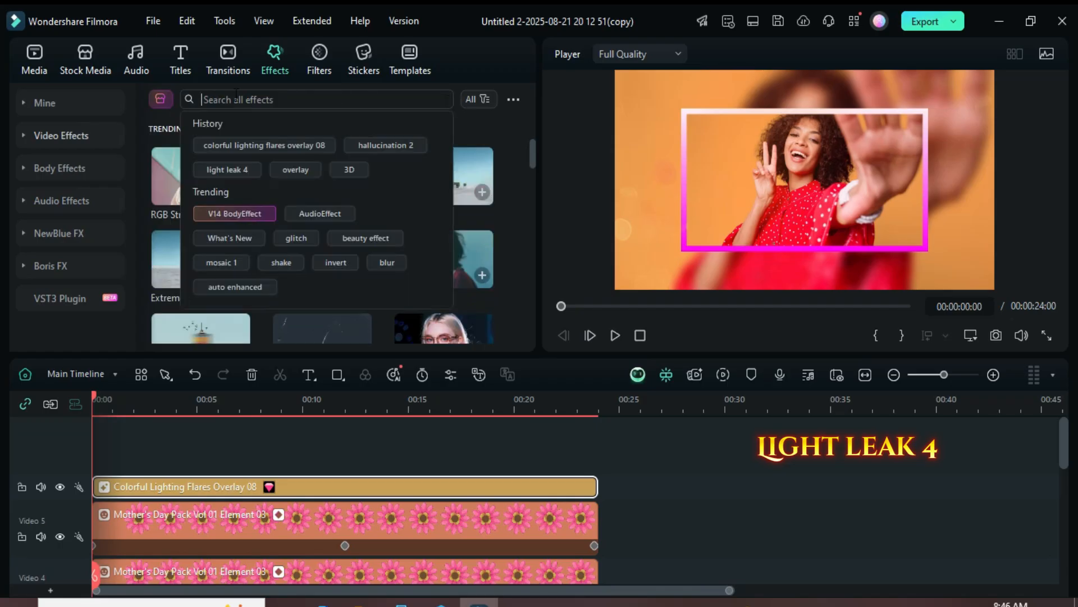
left_click(226, 169)
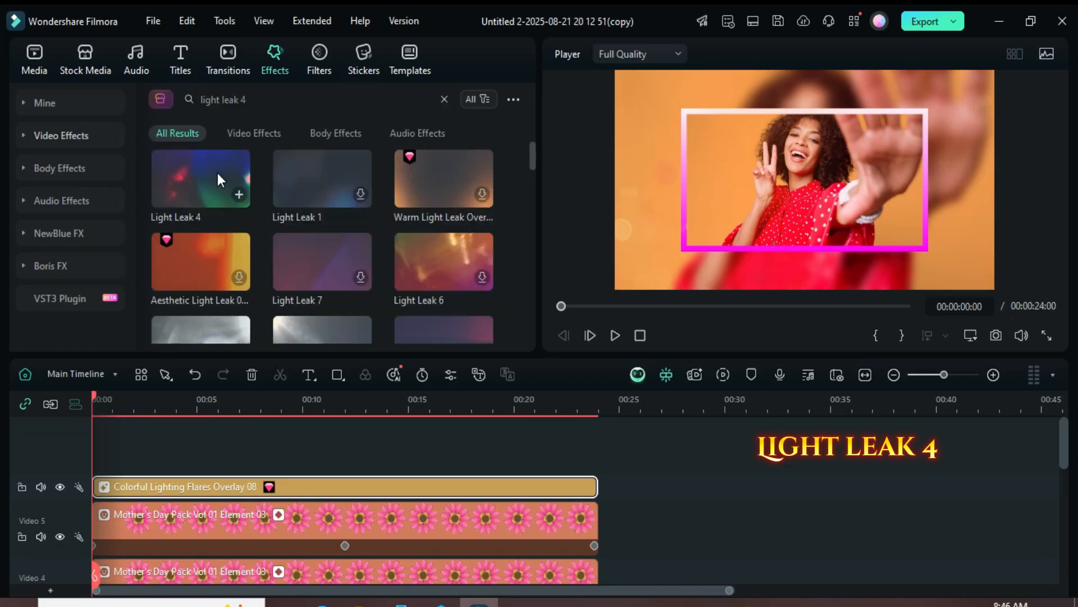